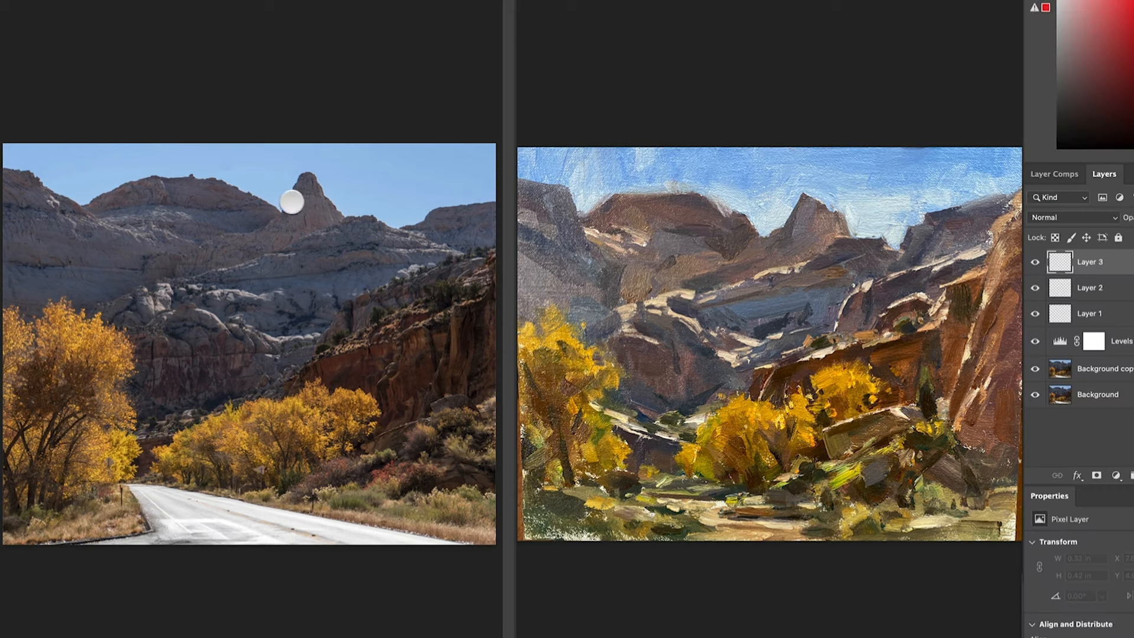
pyautogui.moveTo(325, 210)
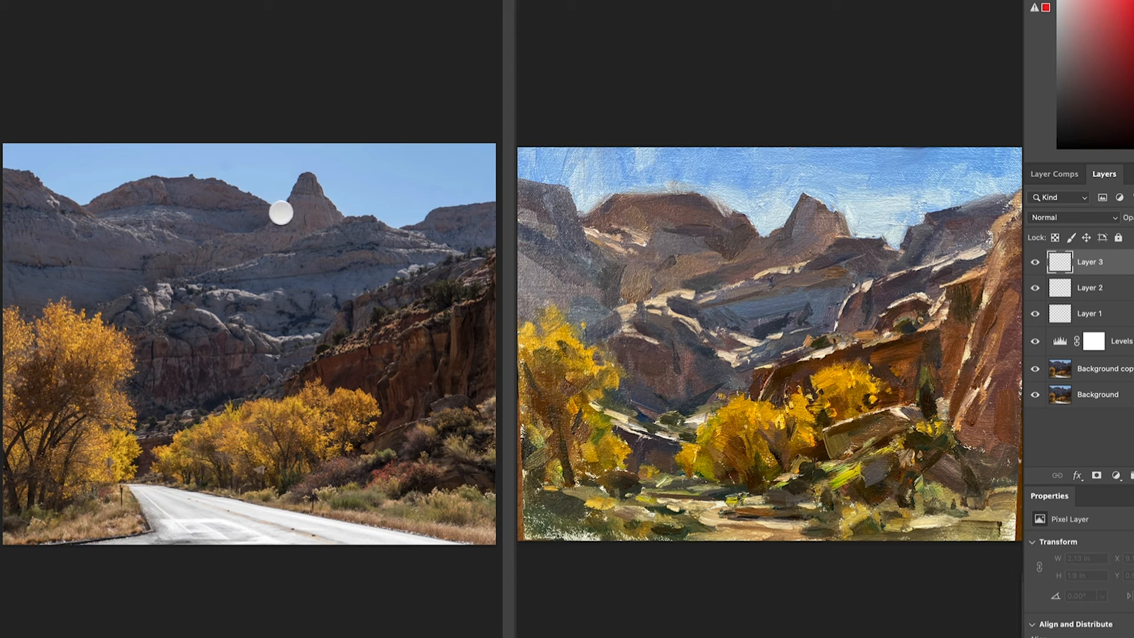
# Paint red composition strokes diagonally across the mountains and along the left trees' edge
pyautogui.moveTo(296, 220); pyautogui.dragTo(333, 201)
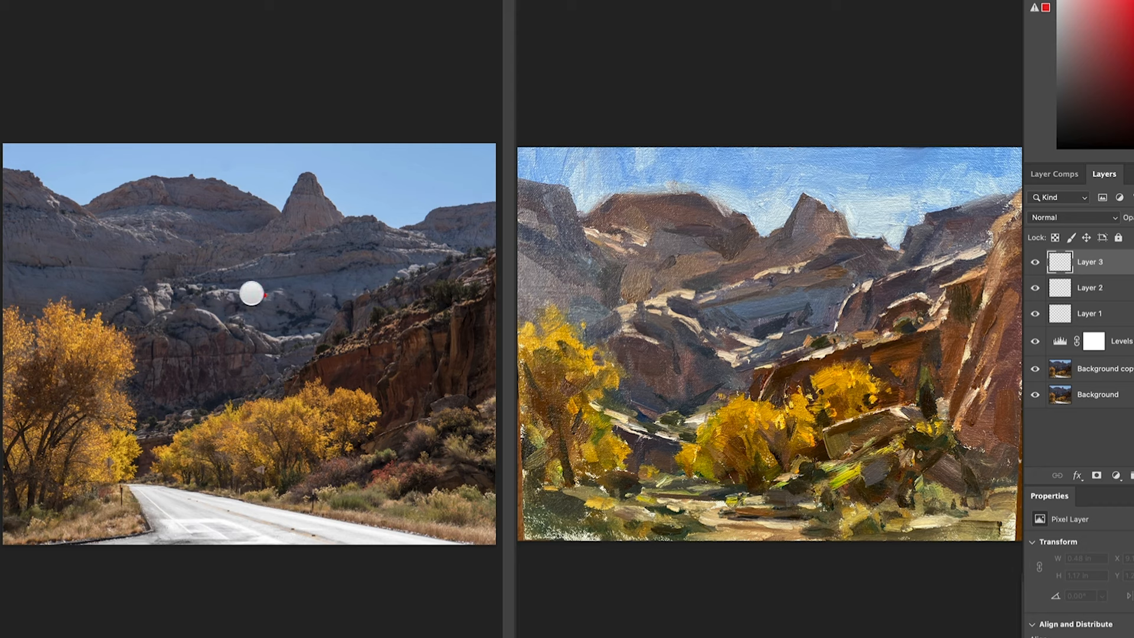
pyautogui.moveTo(249, 296); pyautogui.dragTo(272, 335)
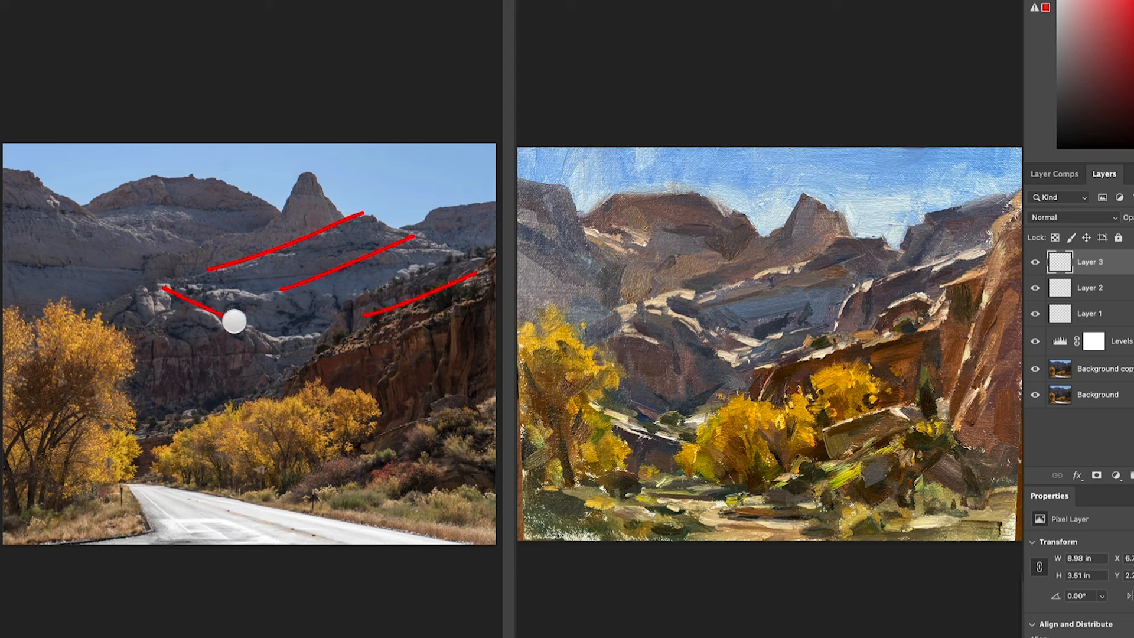
pyautogui.moveTo(234, 320); pyautogui.dragTo(136, 438)
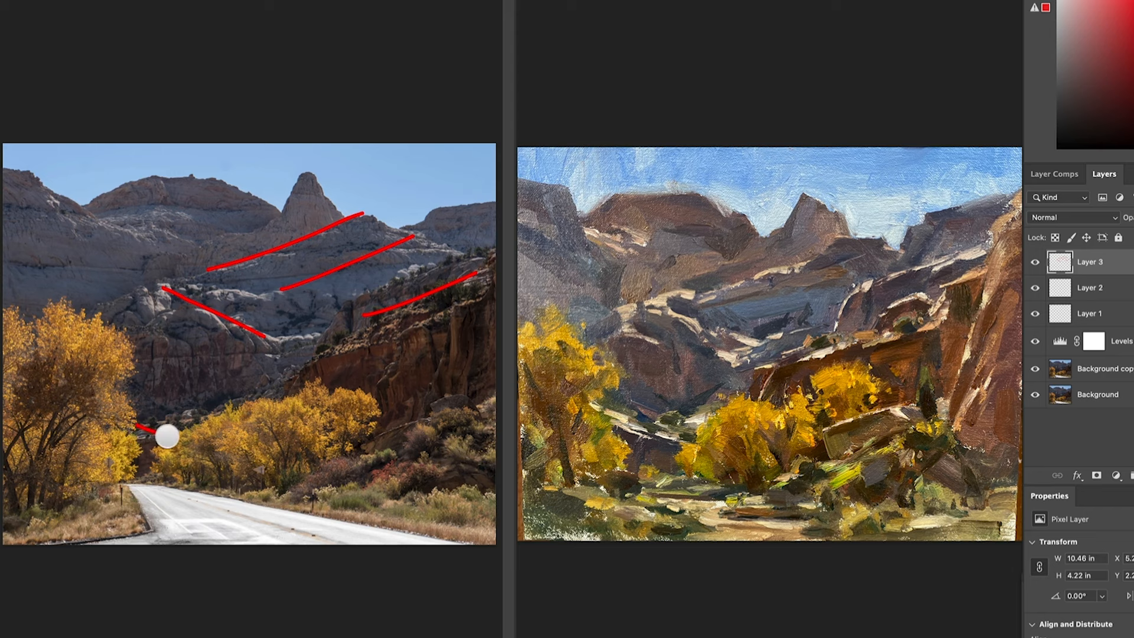
pyautogui.moveTo(167, 435); pyautogui.dragTo(141, 445)
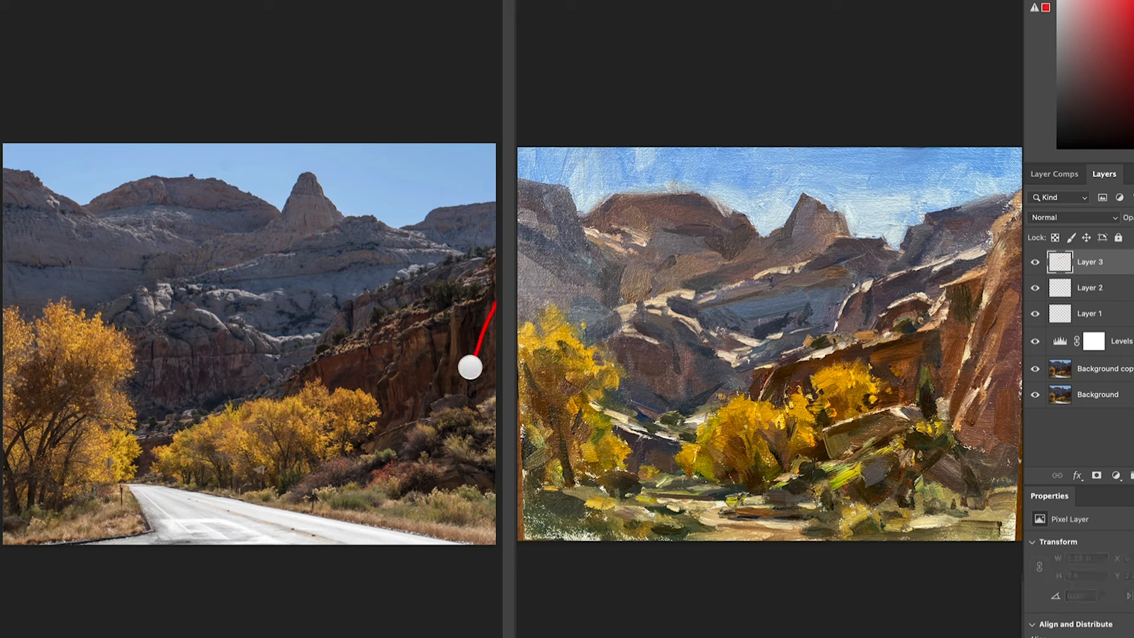
# Brush three red strokes down the right cliff edge and across the cliff face
pyautogui.moveTo(471, 367); pyautogui.dragTo(477, 439)
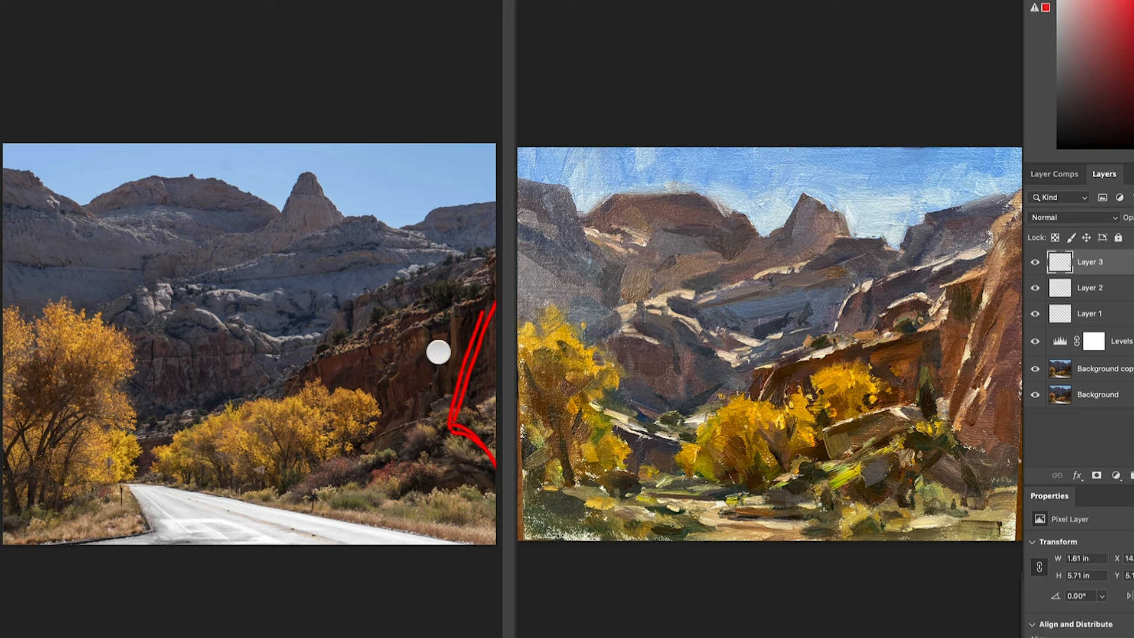
pyautogui.moveTo(438, 351); pyautogui.dragTo(424, 437)
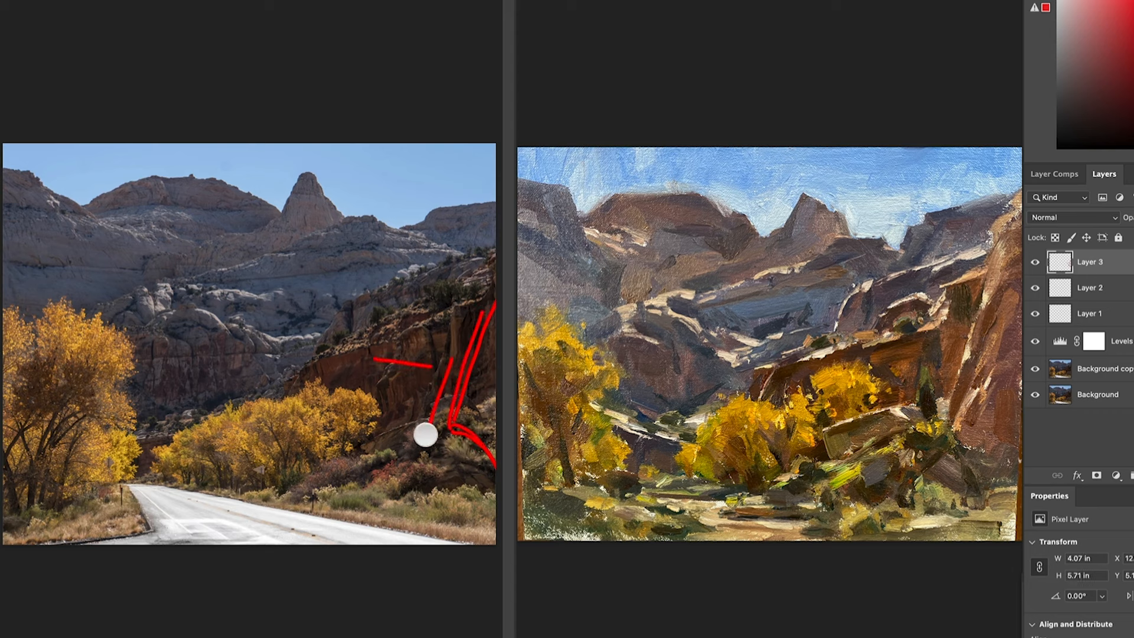
pyautogui.moveTo(423, 418); pyautogui.dragTo(314, 498)
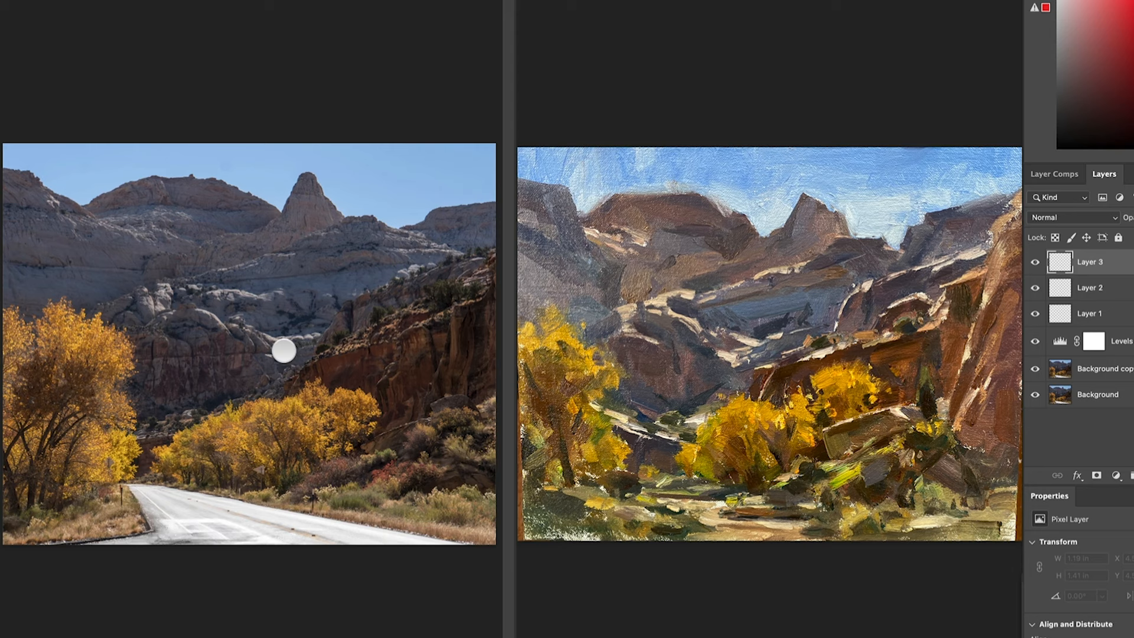
pyautogui.moveTo(422, 423)
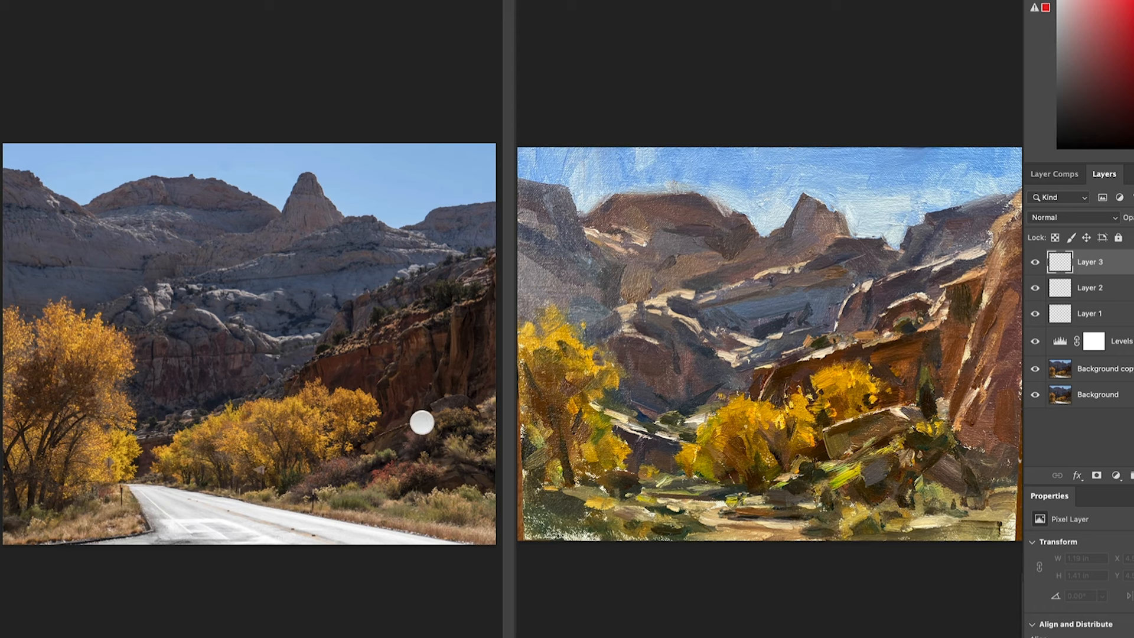
pyautogui.moveTo(420, 422); pyautogui.dragTo(340, 459)
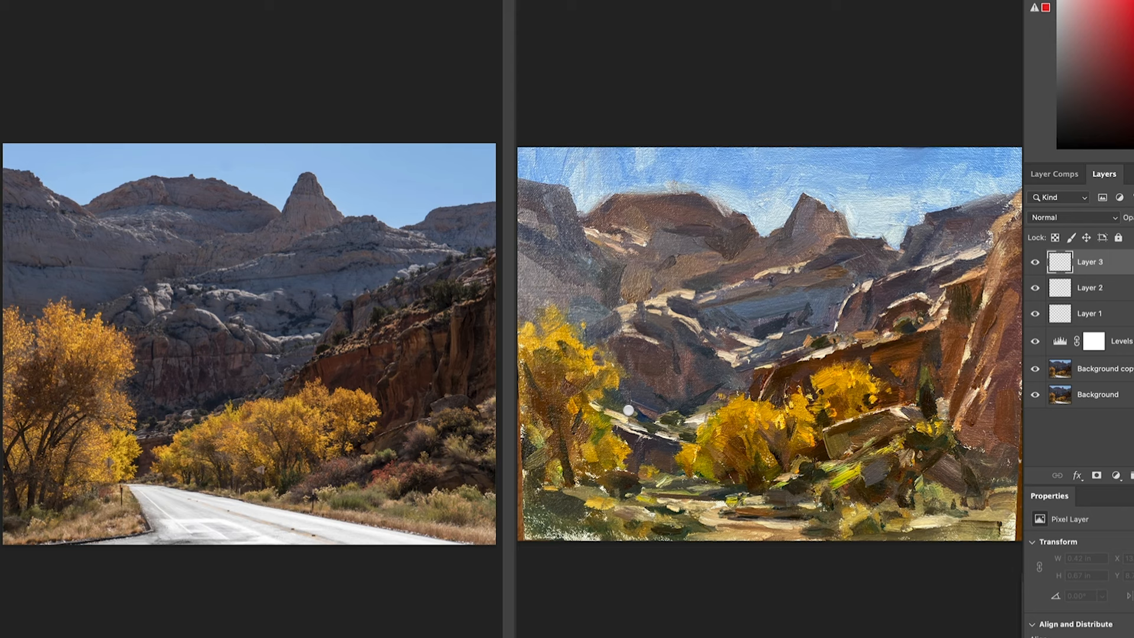
pyautogui.moveTo(628, 414)
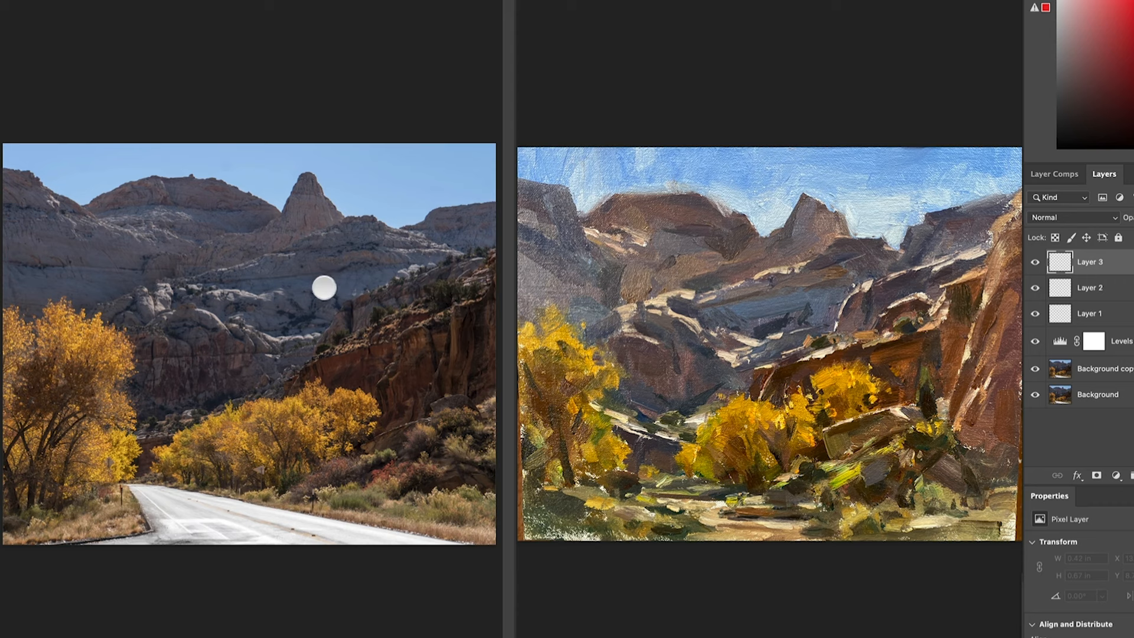
# Dab small red dots on the sky, pale rocks, red cliff and yellow trees
pyautogui.moveTo(322, 289); pyautogui.dragTo(360, 179)
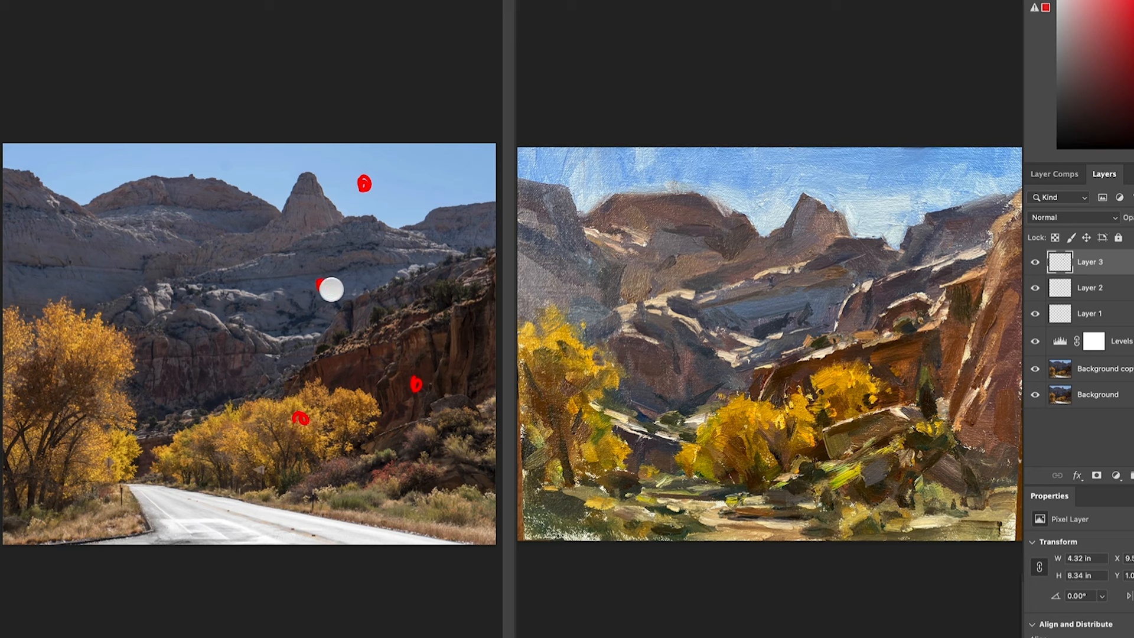
pyautogui.moveTo(355, 282)
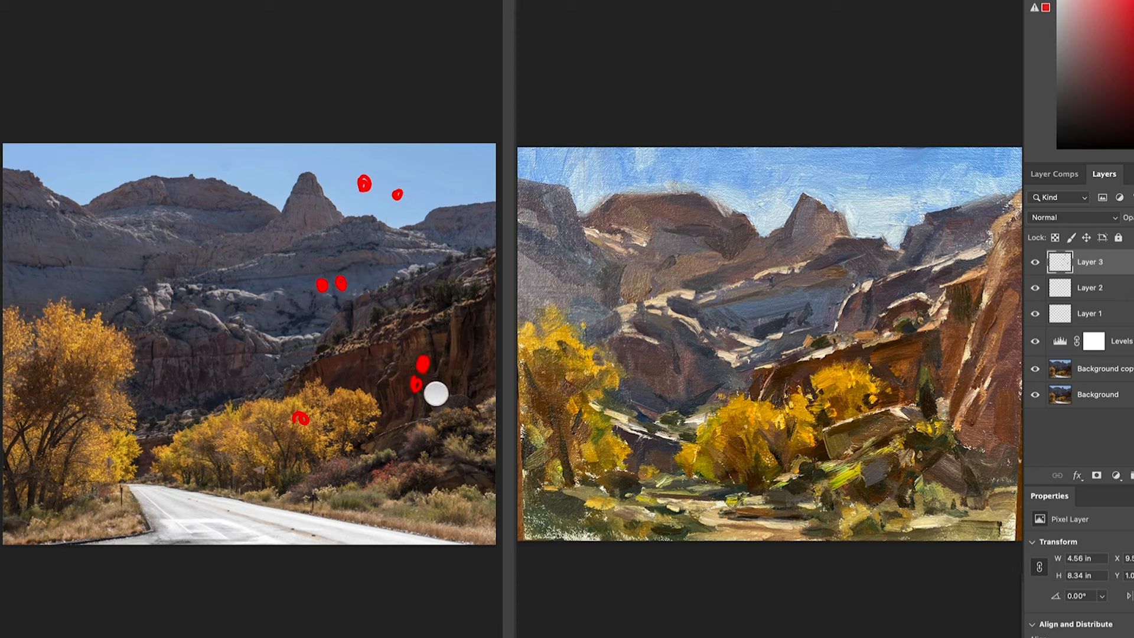
pyautogui.moveTo(306, 406)
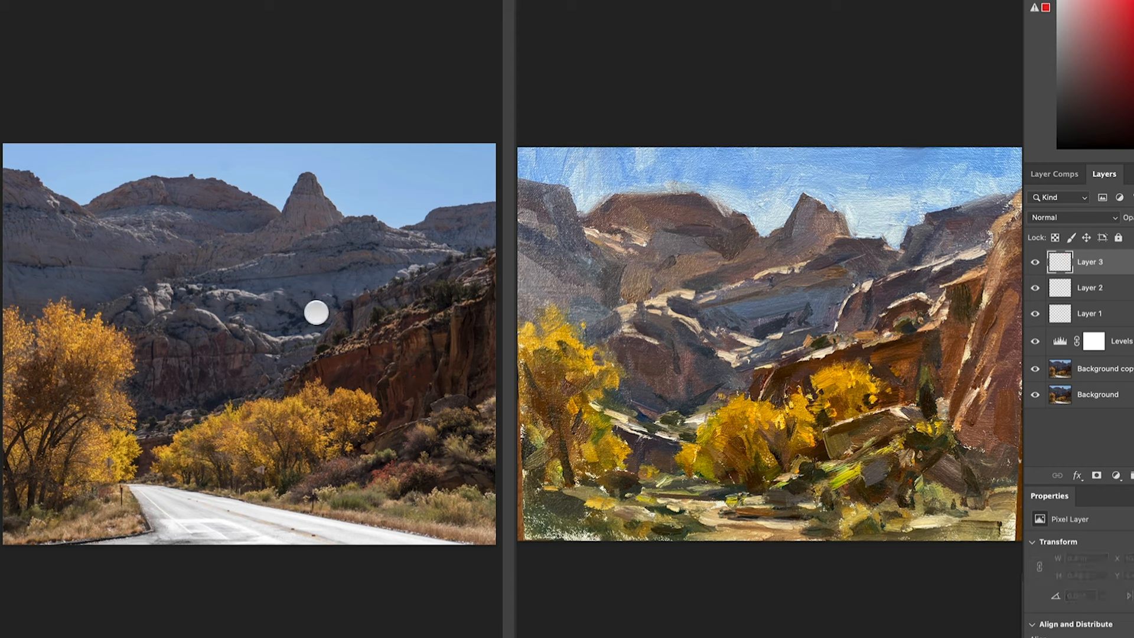
pyautogui.moveTo(403, 429)
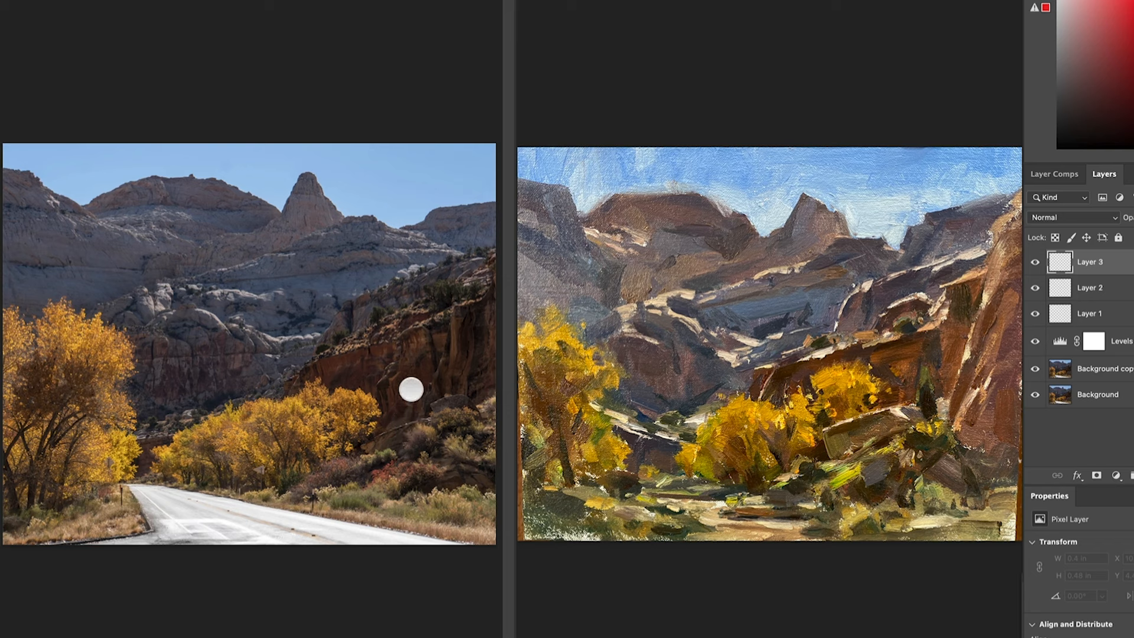
pyautogui.moveTo(330, 284)
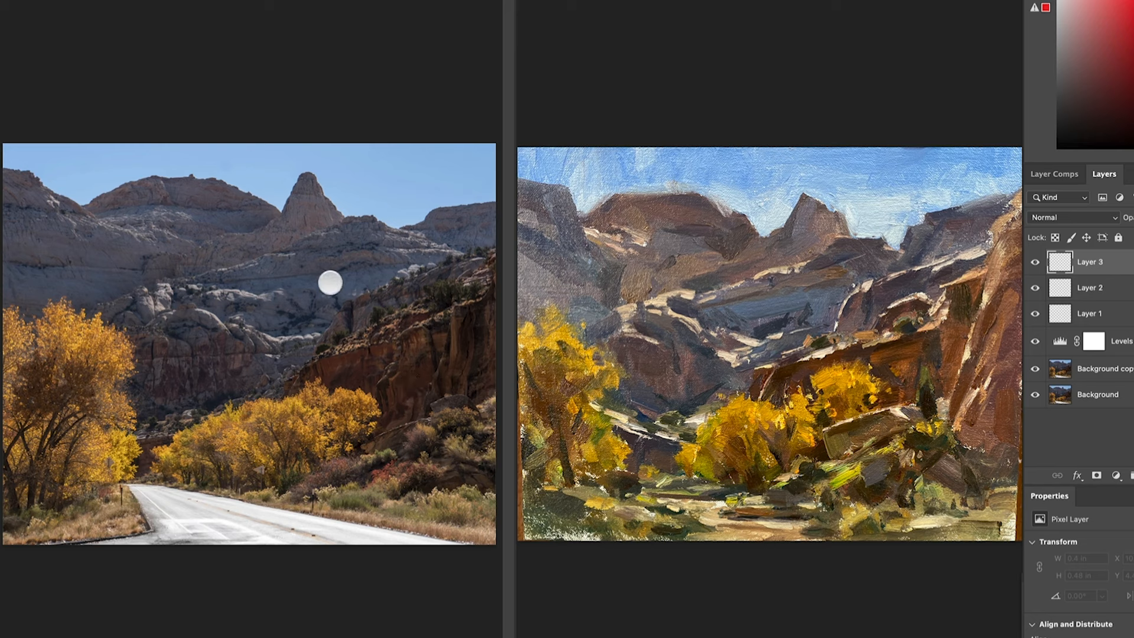
pyautogui.moveTo(319, 284)
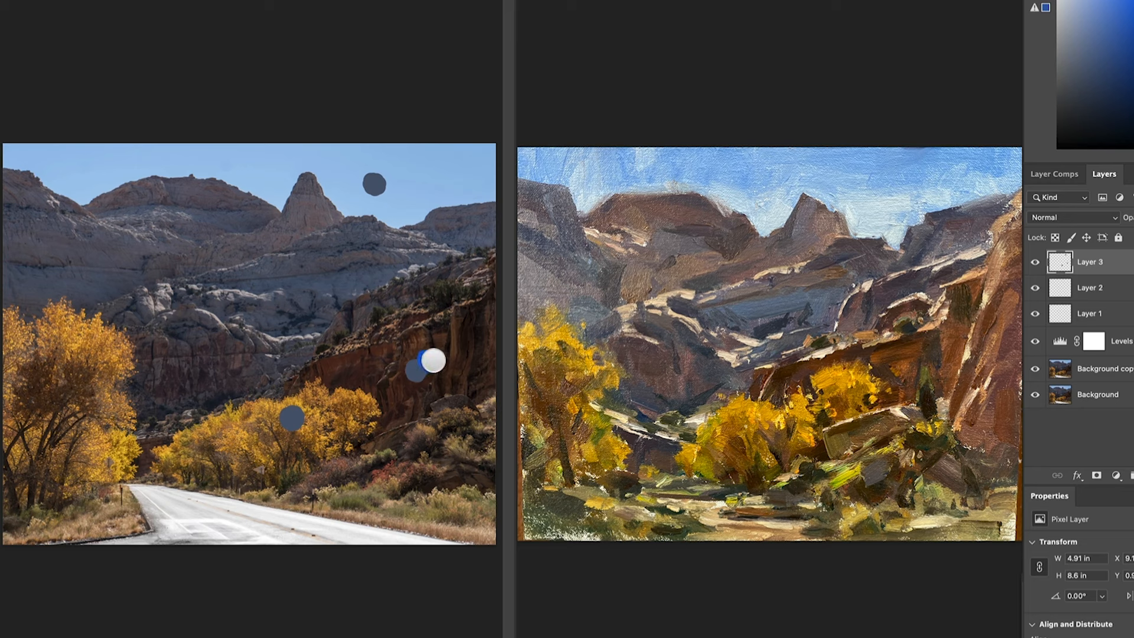
# Scribble a thick red ring around the cliff's sample dot
pyautogui.moveTo(429, 362); pyautogui.dragTo(413, 381)
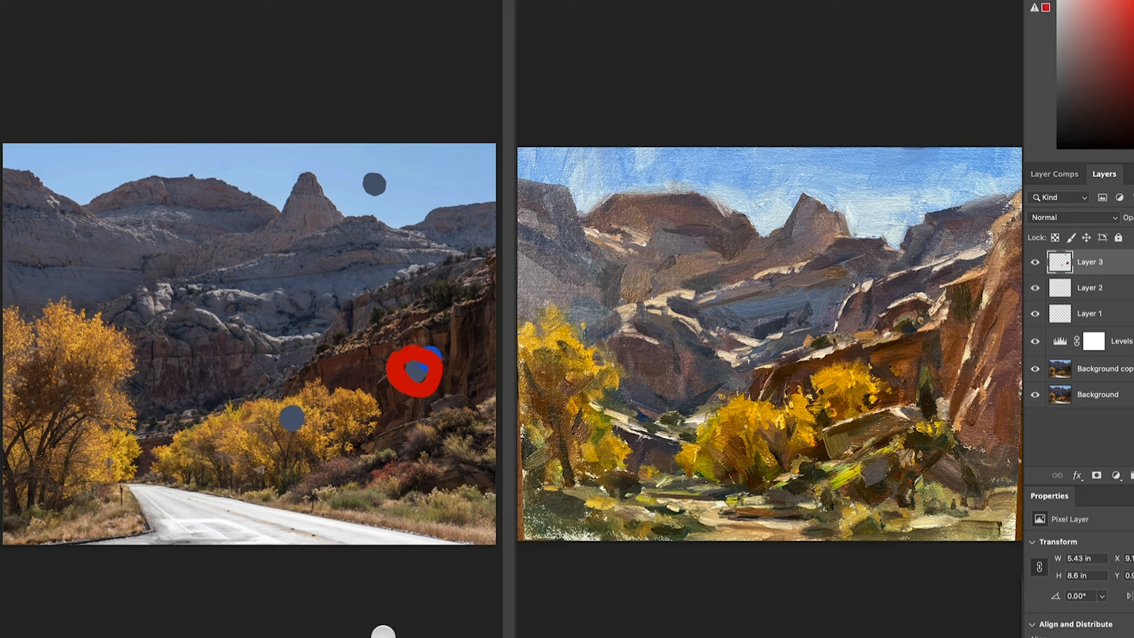
# Clear the red marks off the cliff rock and add a bright blue dot beside the grey sample
pyautogui.click(416, 368)
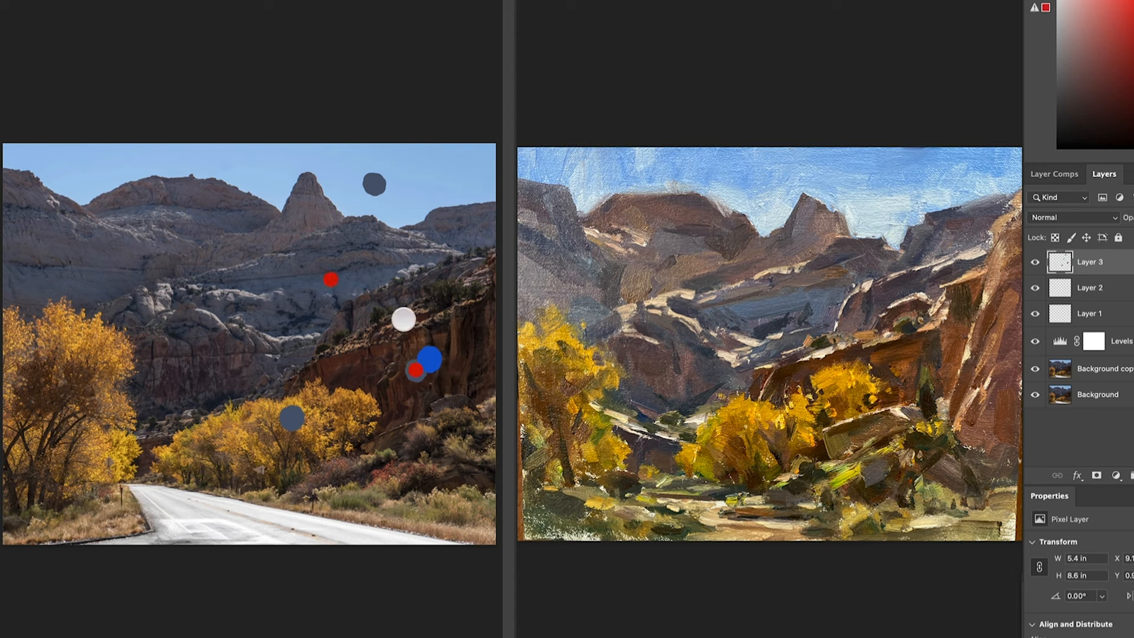
pyautogui.moveTo(401, 322); pyautogui.dragTo(273, 441)
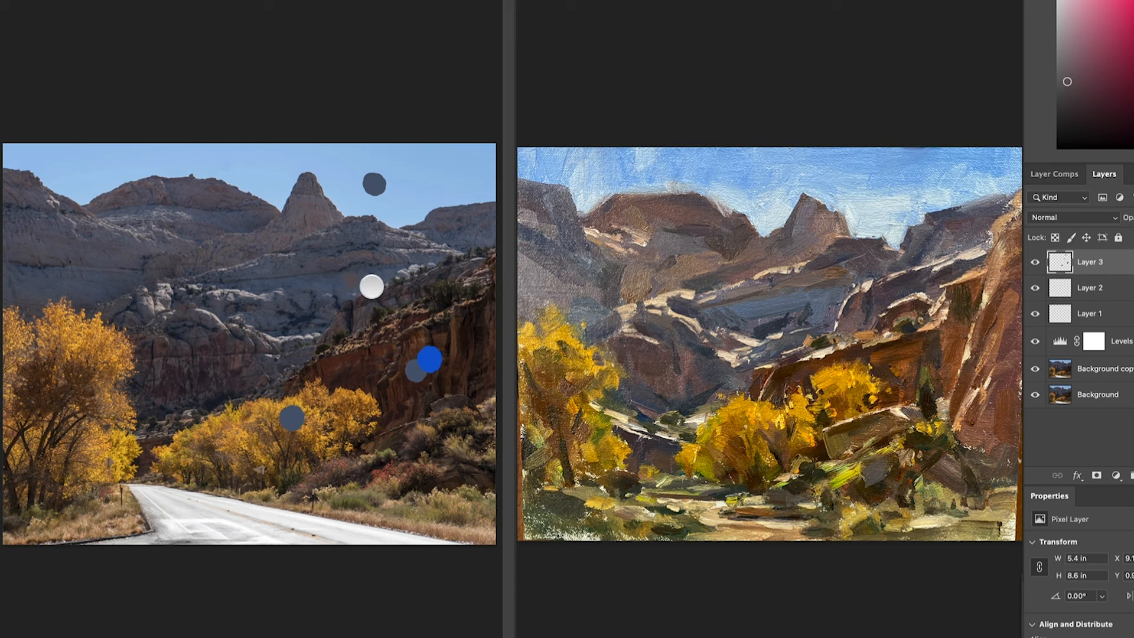
# Remove the sample dots, then paint red strokes arching over the yellow trees and marking grey rock bands
pyautogui.moveTo(371, 286); pyautogui.dragTo(348, 285)
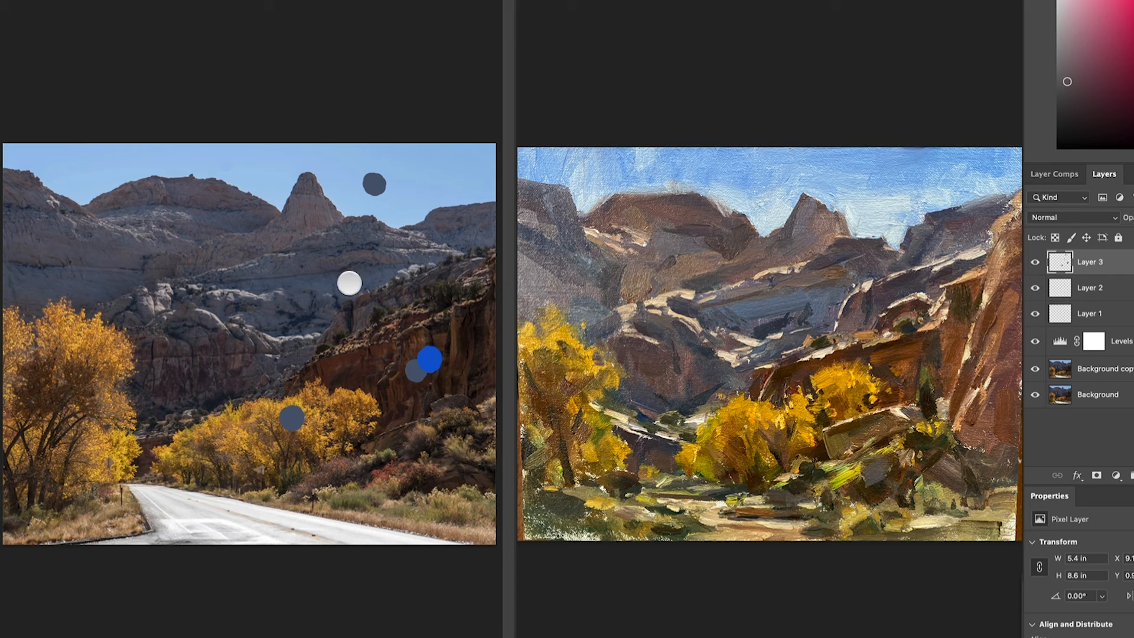
pyautogui.moveTo(348, 284); pyautogui.dragTo(402, 368)
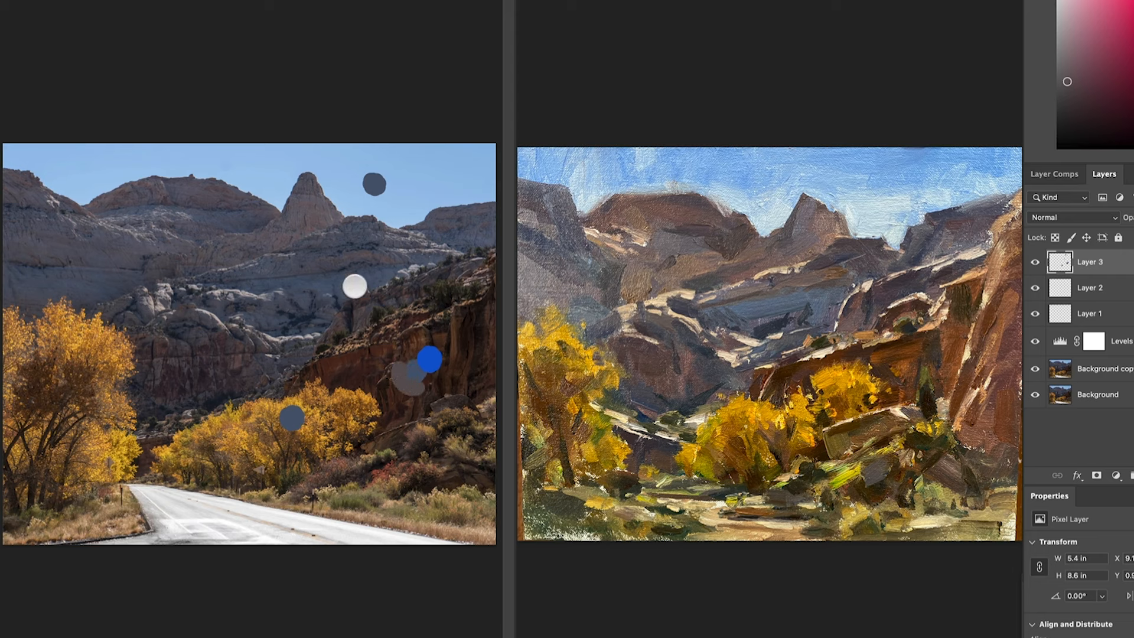
pyautogui.moveTo(353, 288); pyautogui.dragTo(416, 431)
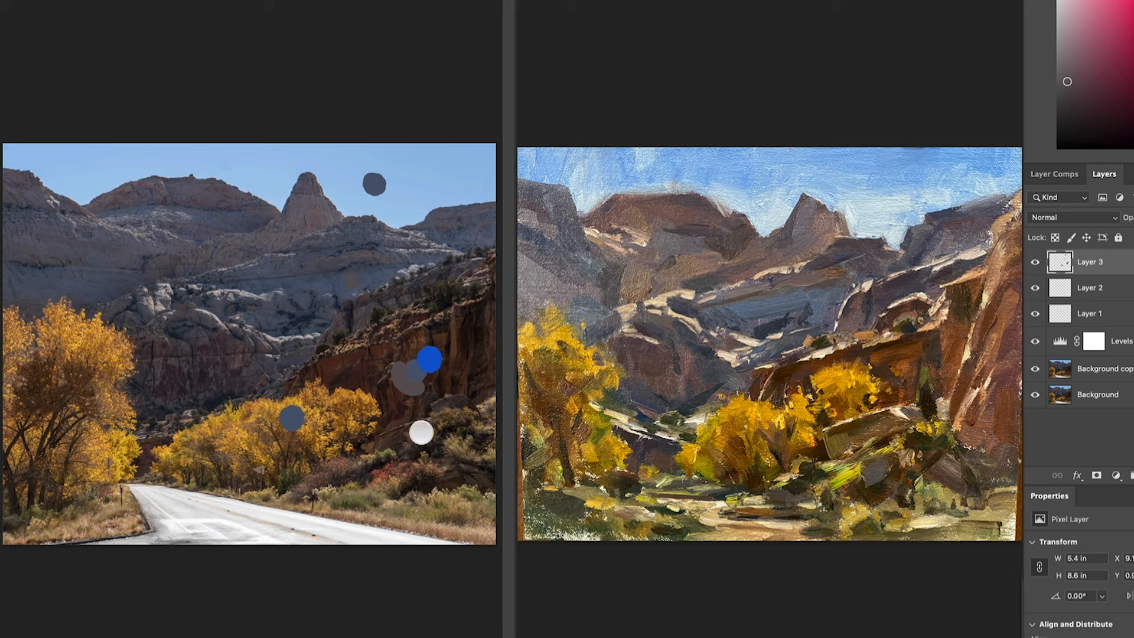
pyautogui.moveTo(421, 432); pyautogui.dragTo(448, 365)
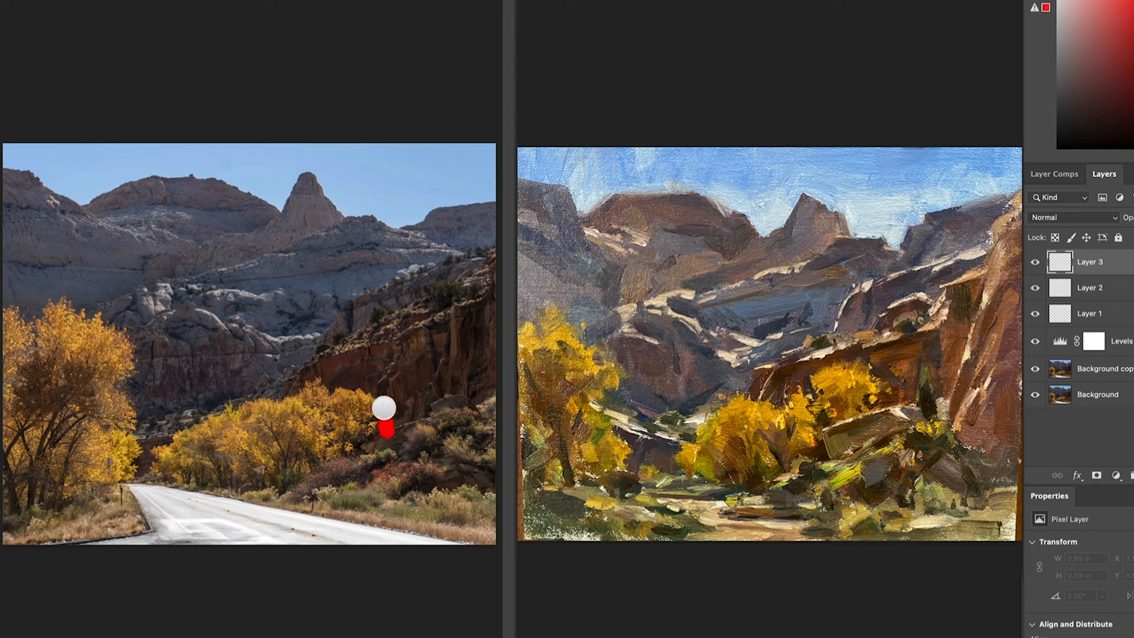
pyautogui.moveTo(391, 413); pyautogui.dragTo(87, 254)
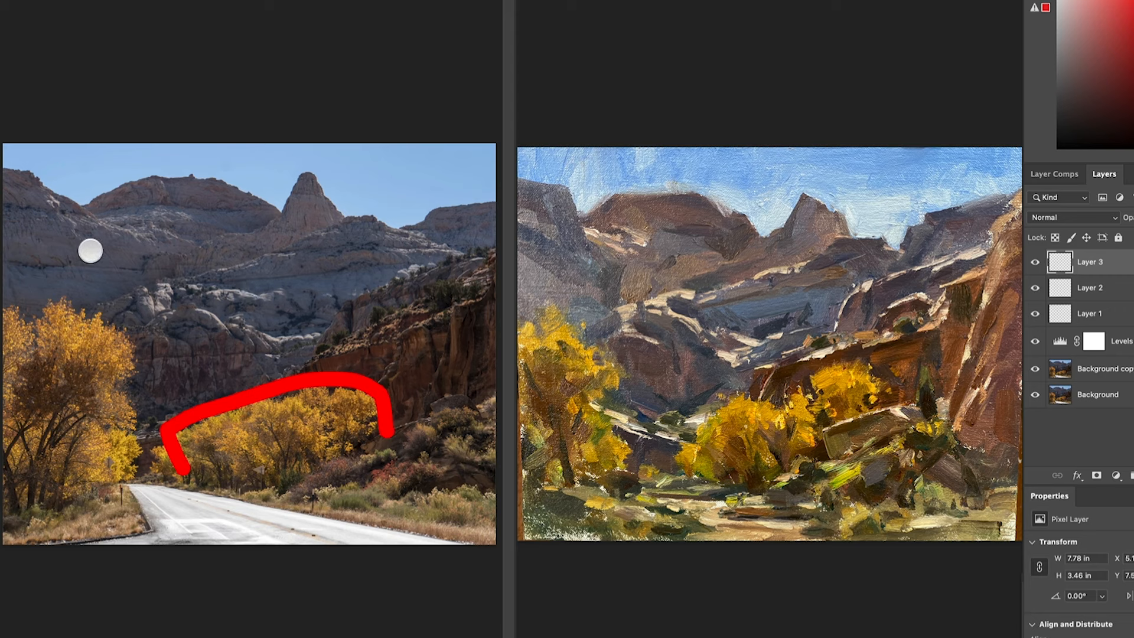
pyautogui.moveTo(94, 246); pyautogui.dragTo(355, 264)
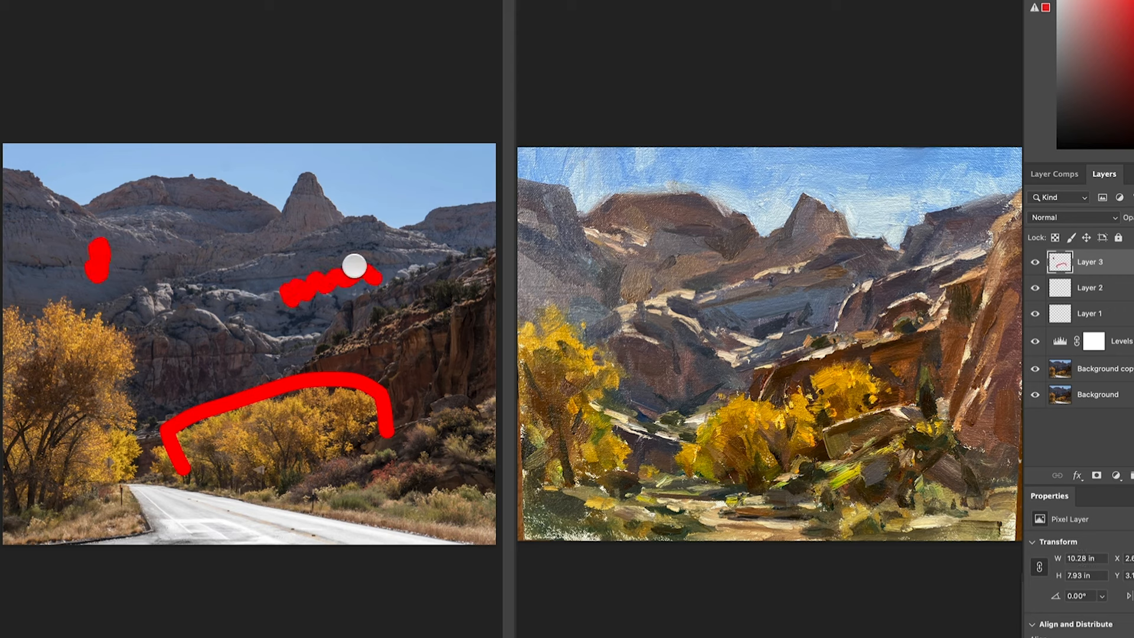